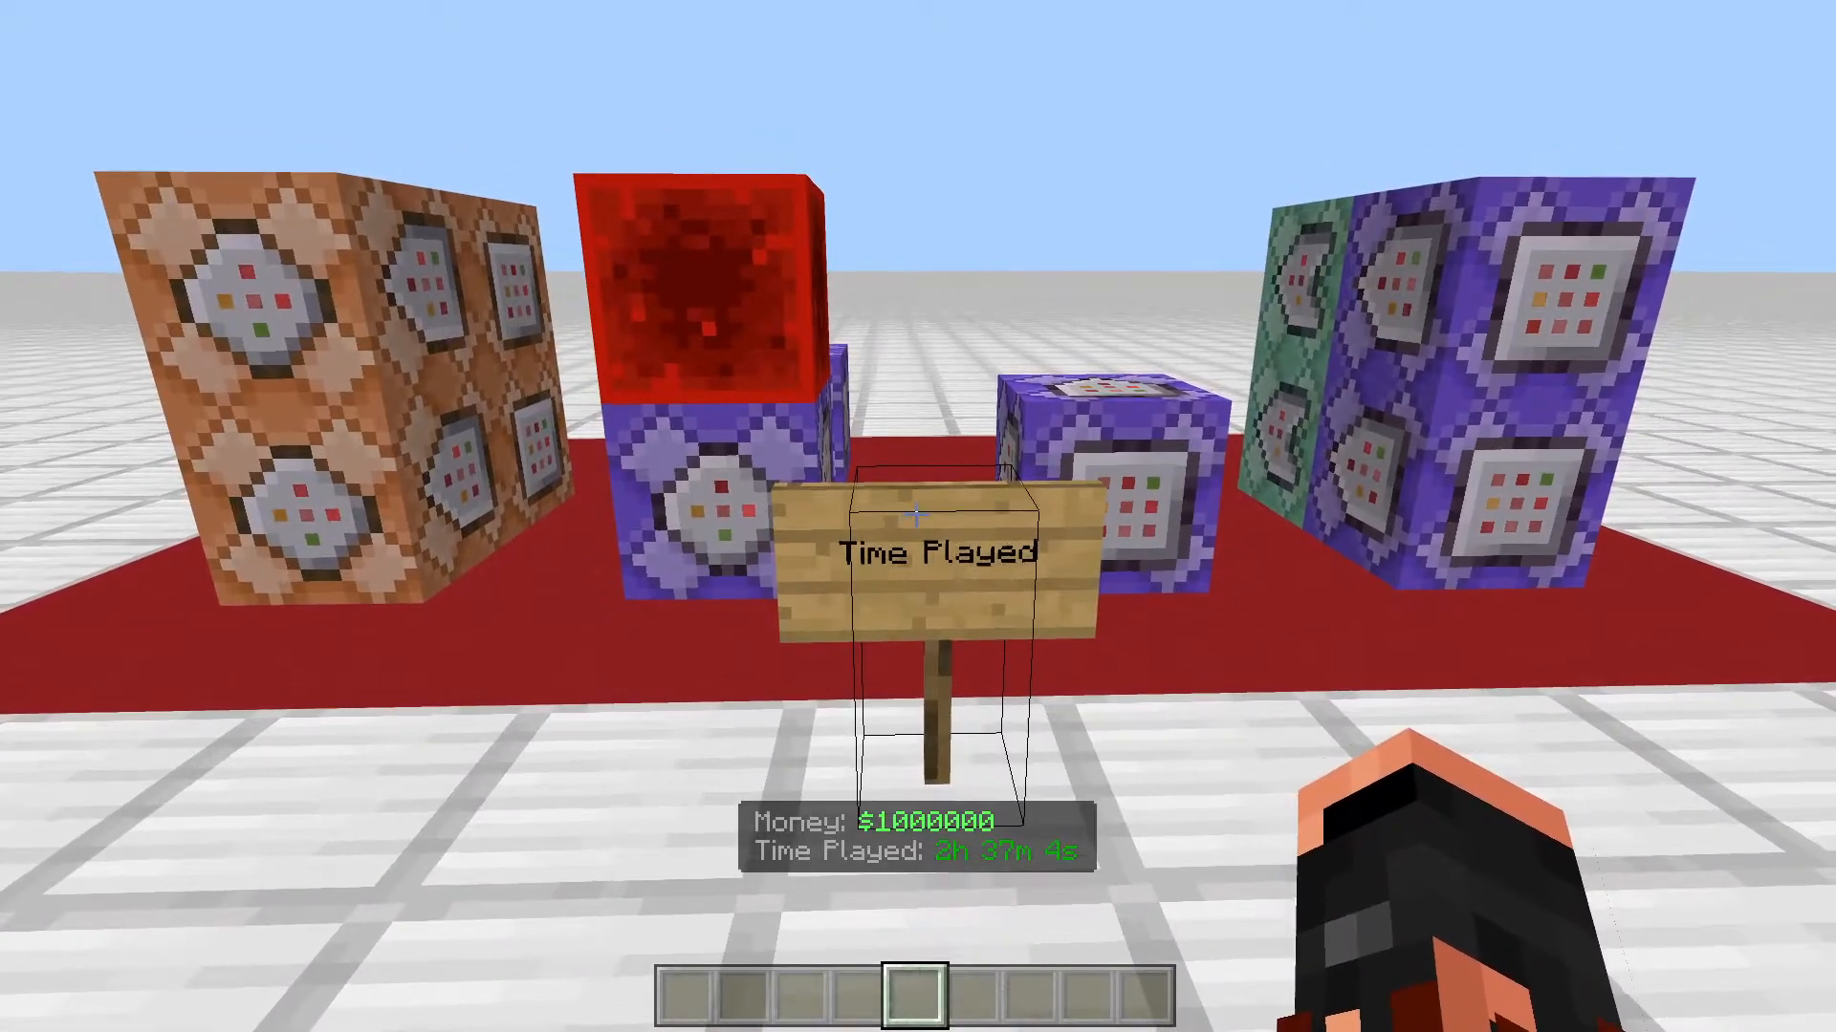
mouse_move(917, 516)
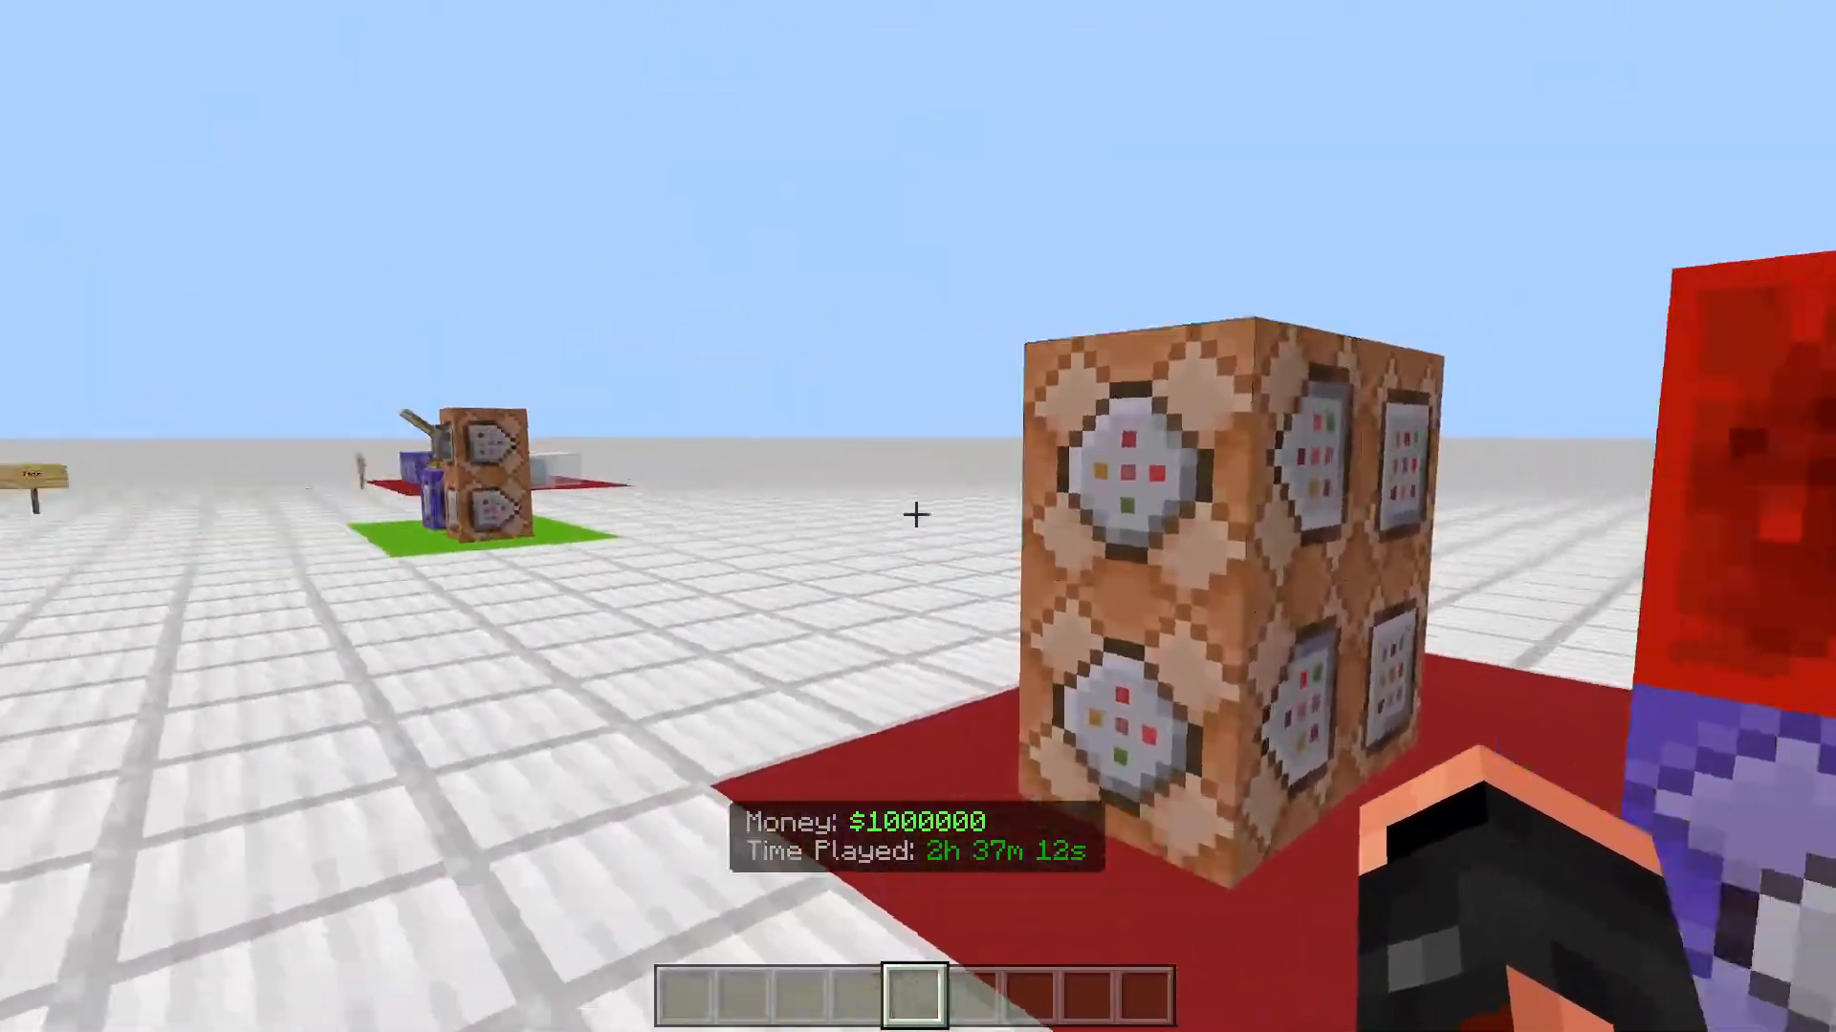
mouse_move(918, 516)
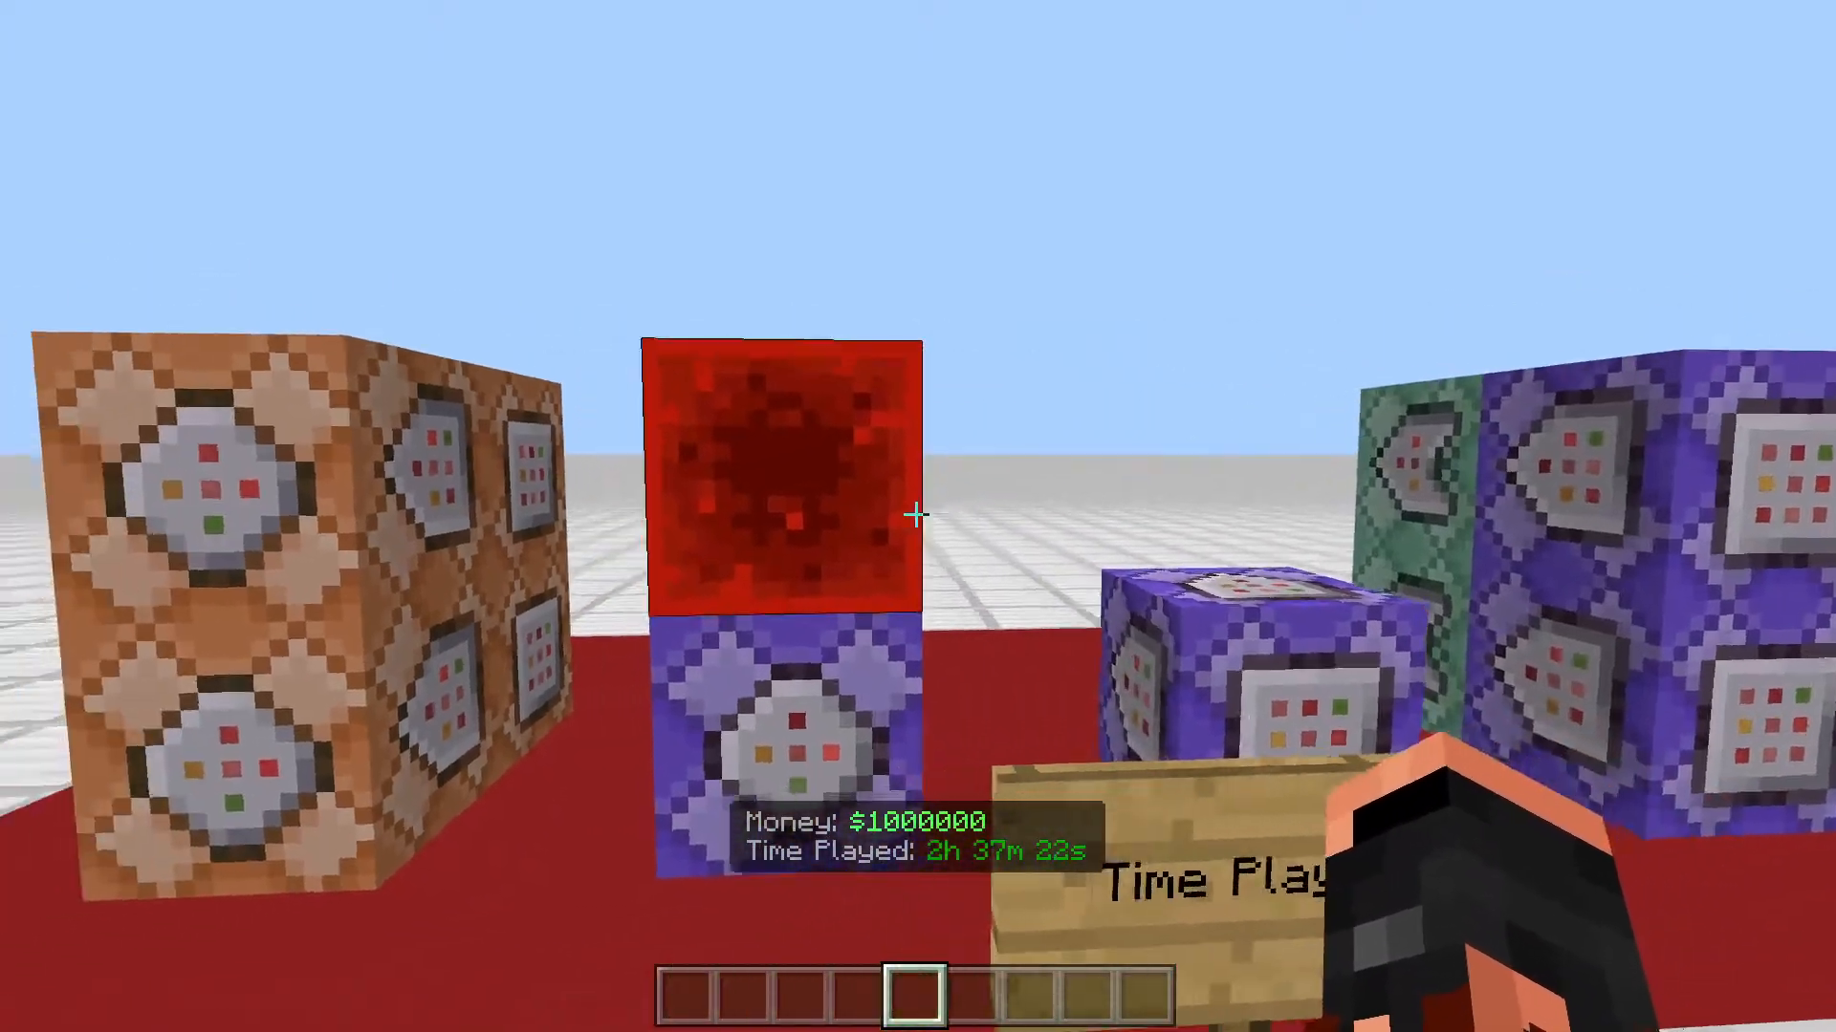
mouse_move(918, 516)
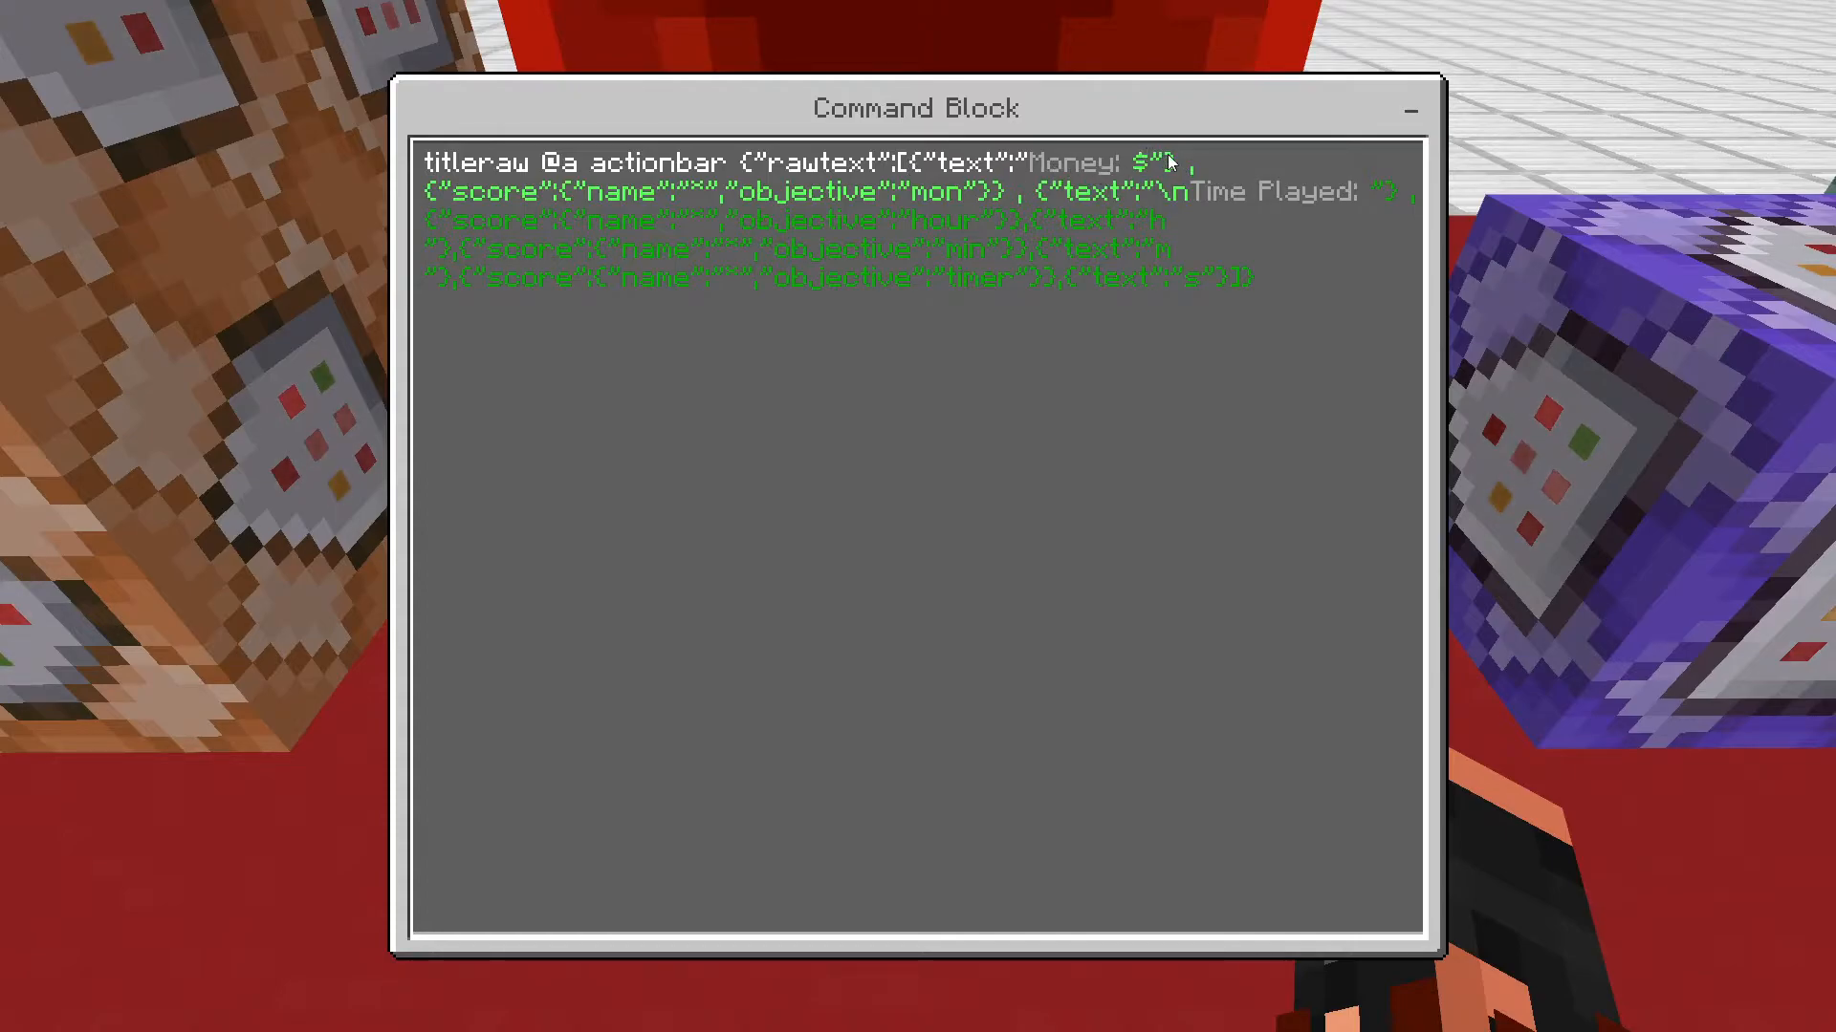
mouse_move(457, 210)
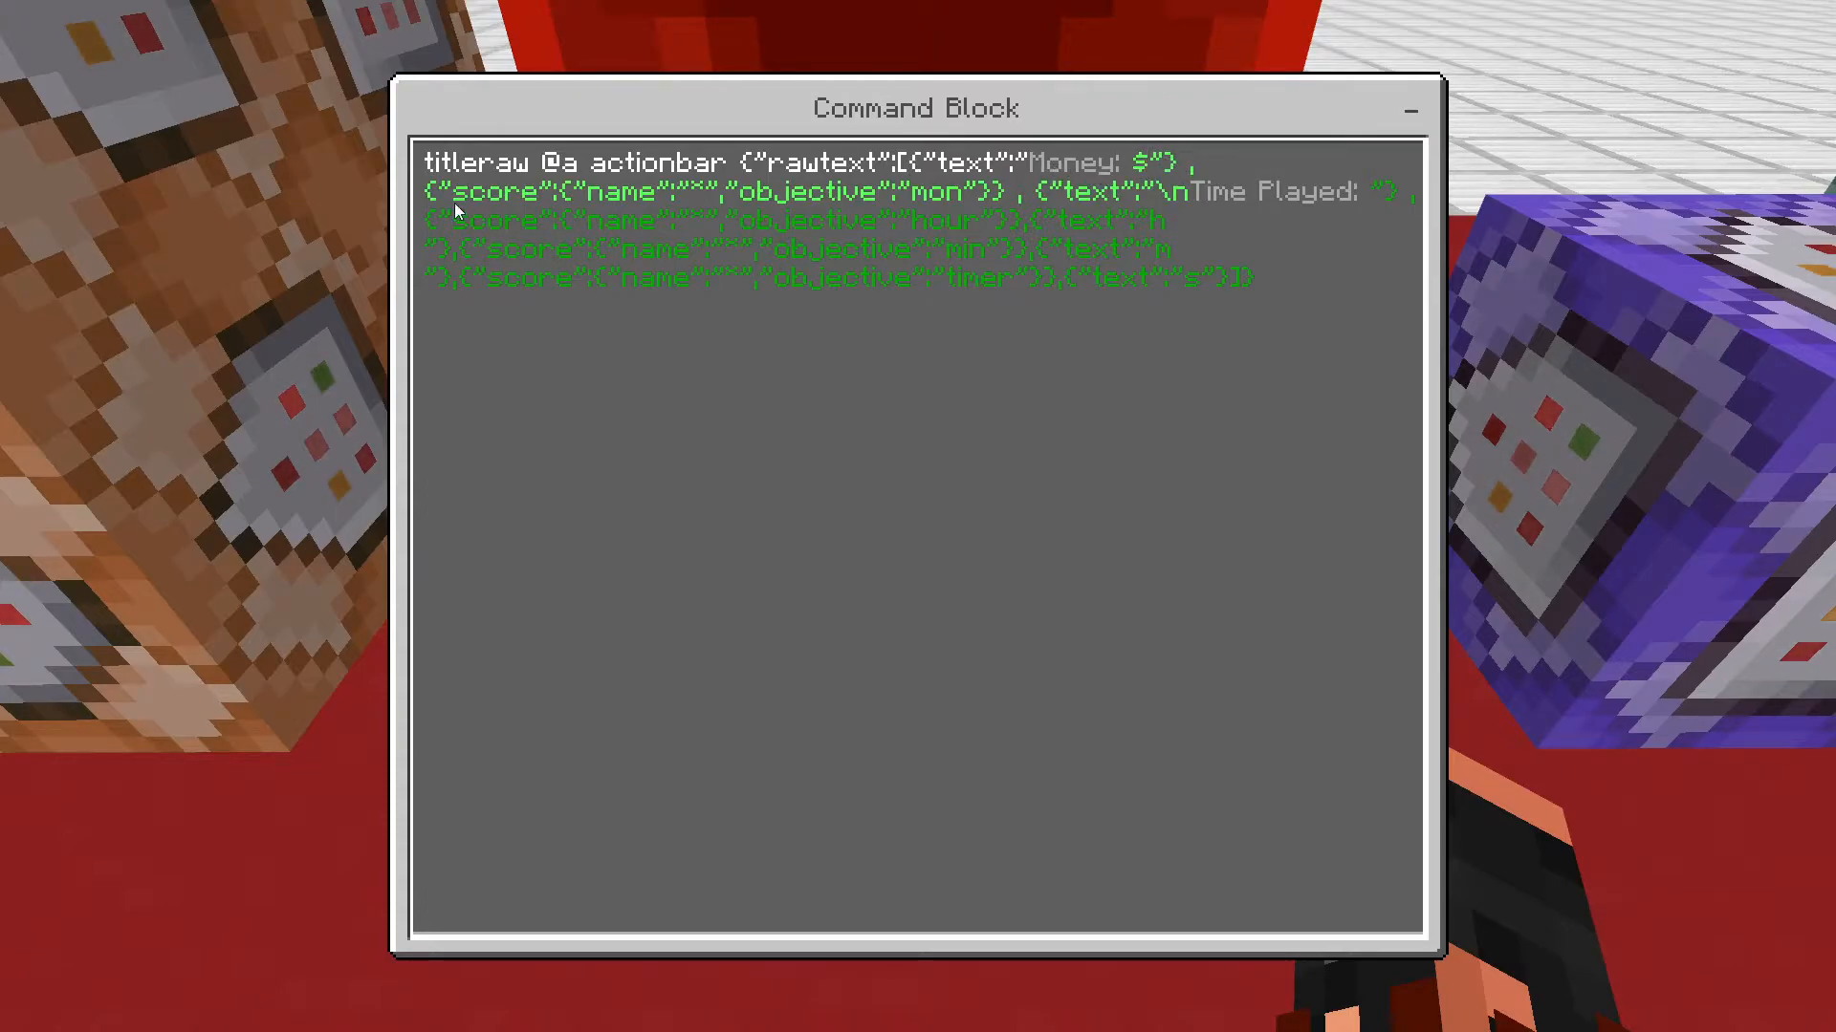
mouse_move(591, 197)
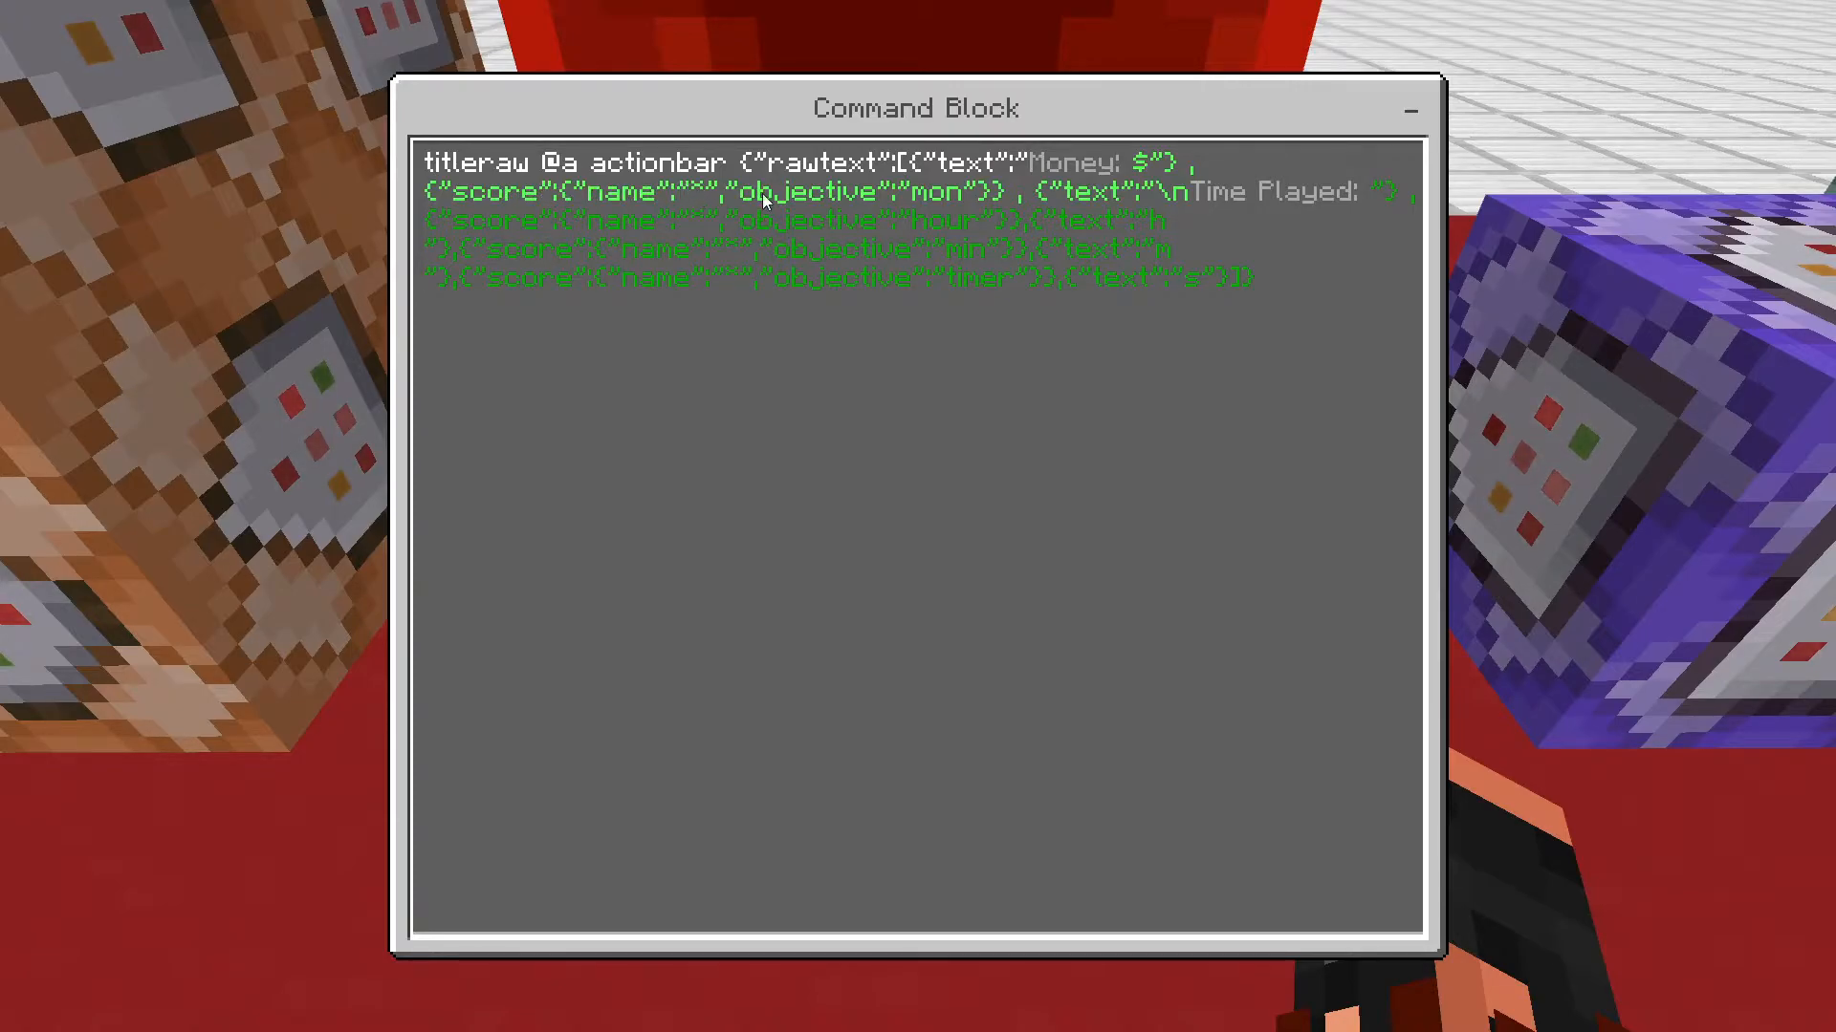
mouse_move(948, 193)
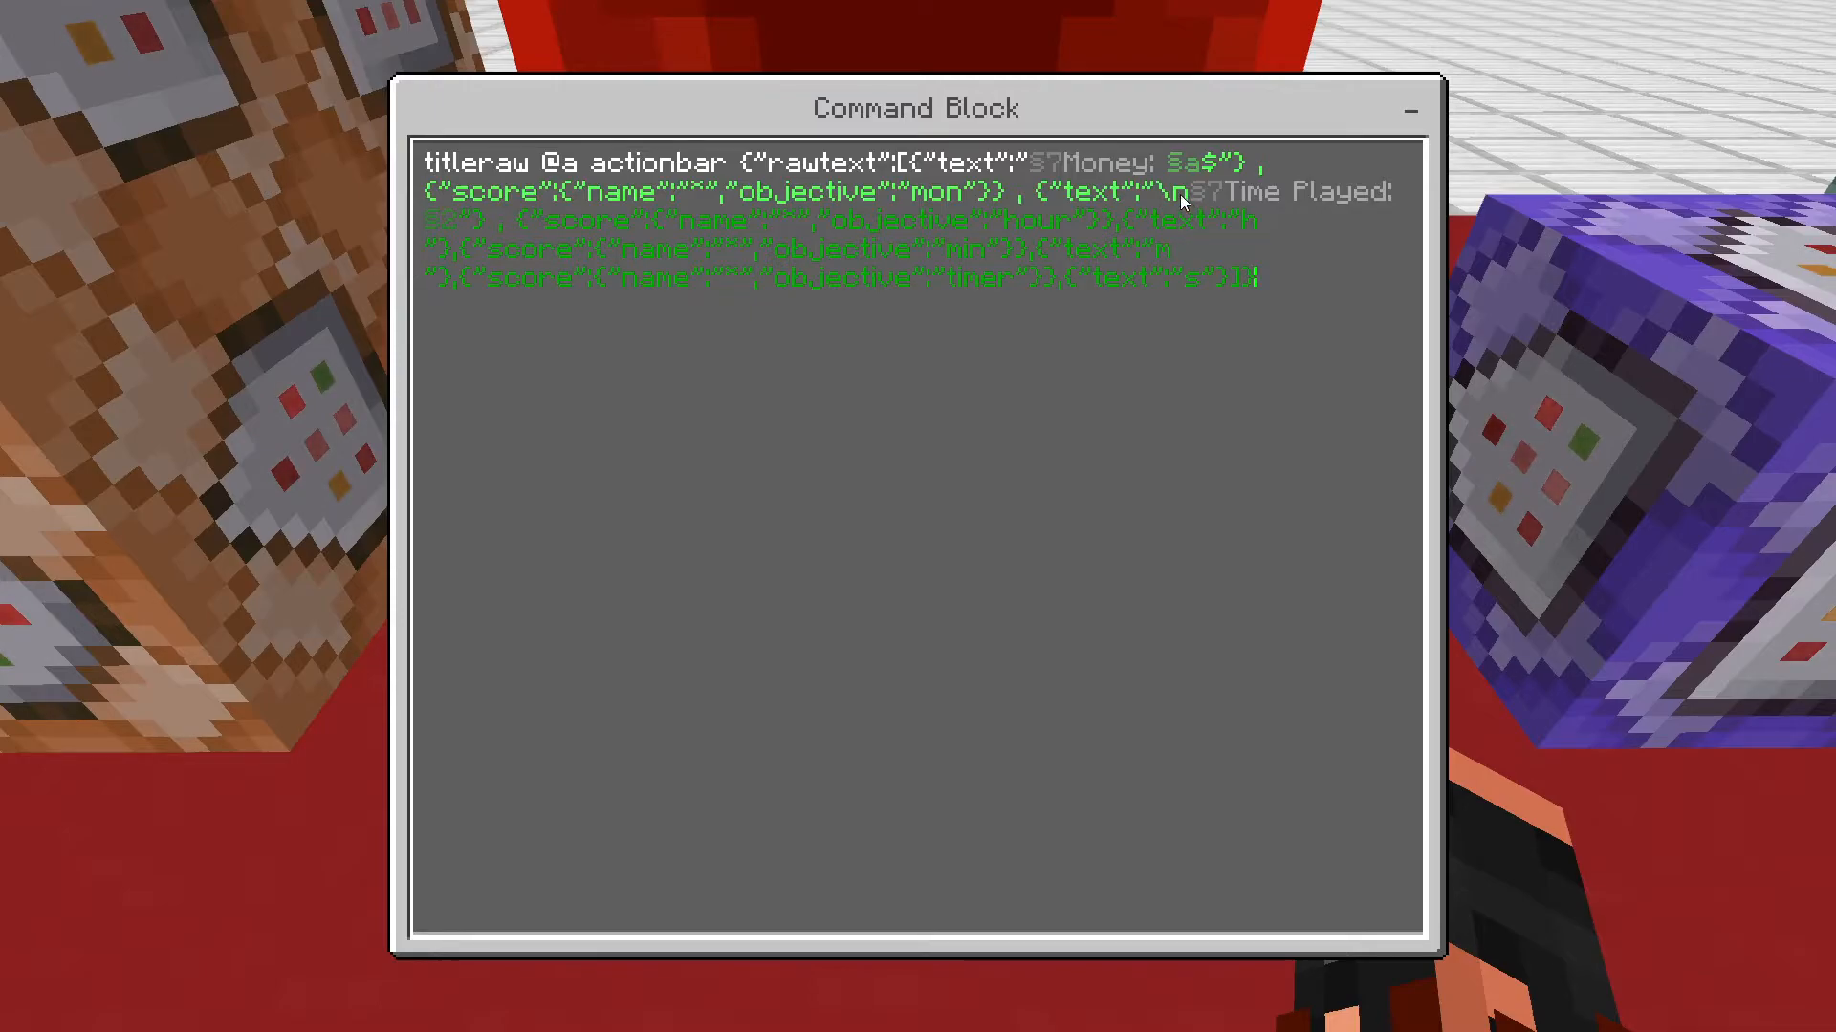
mouse_move(1272, 206)
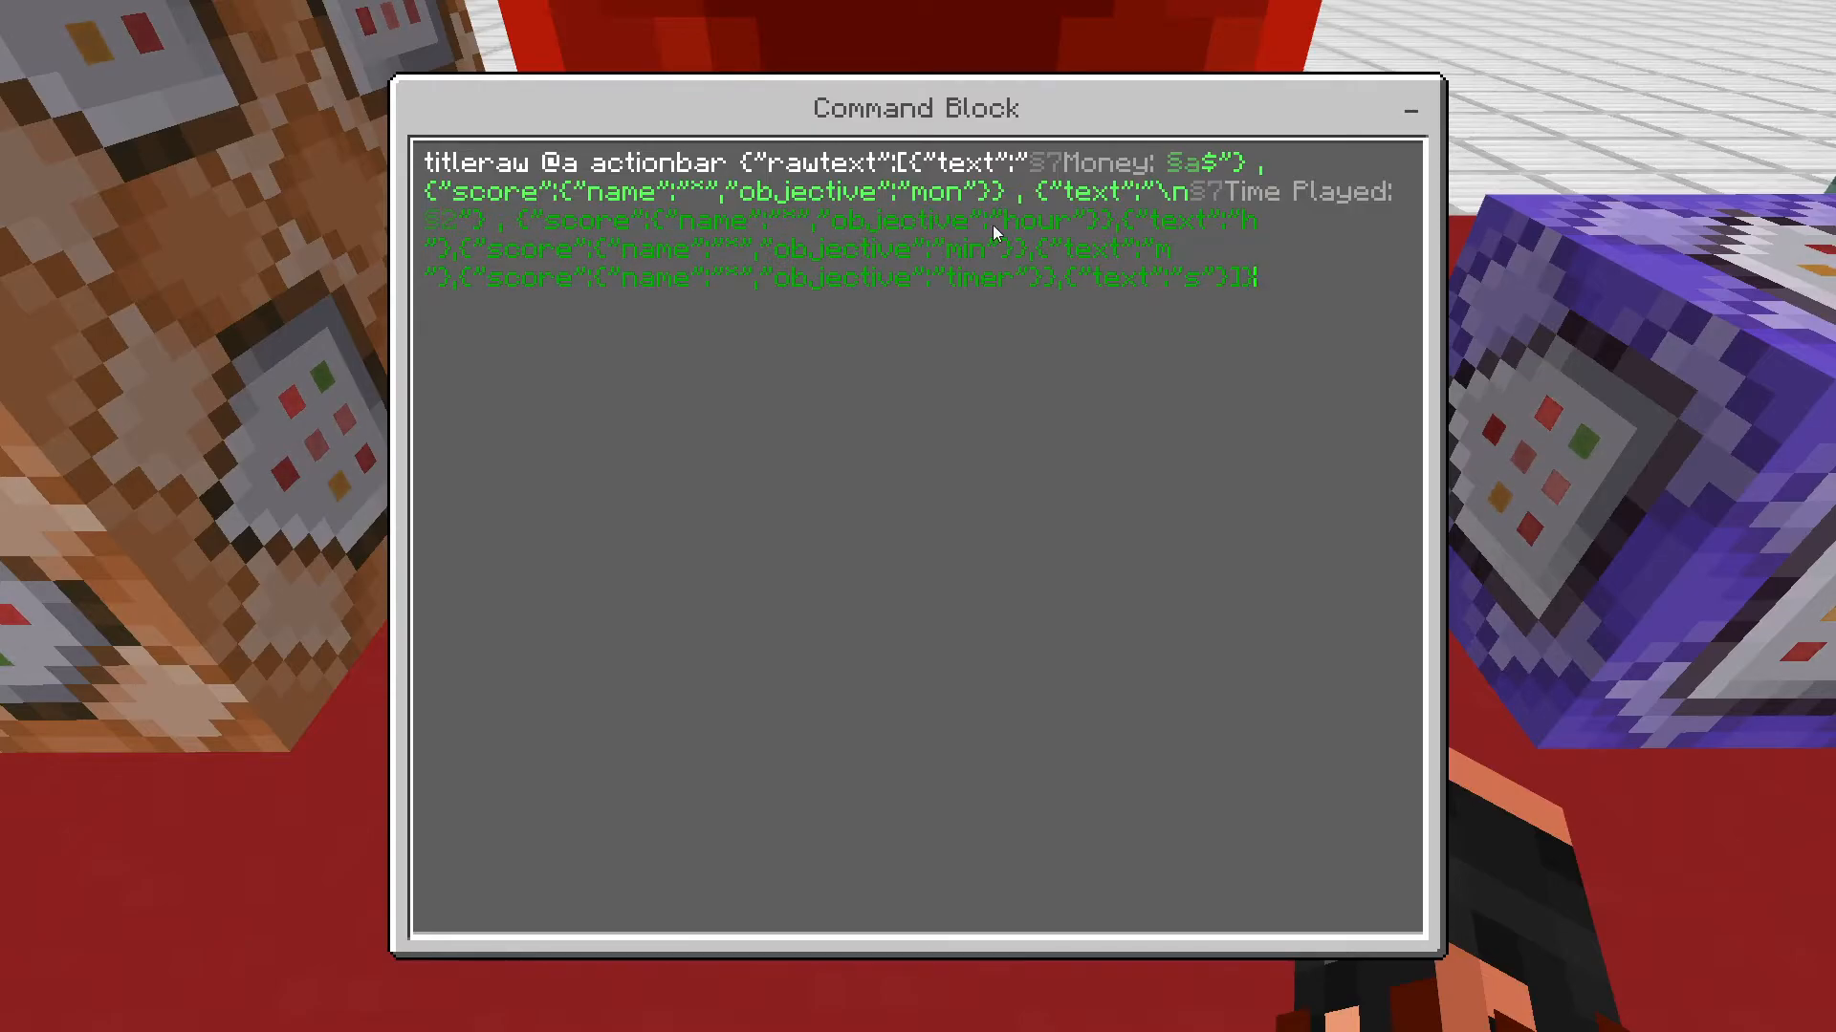
mouse_move(838, 984)
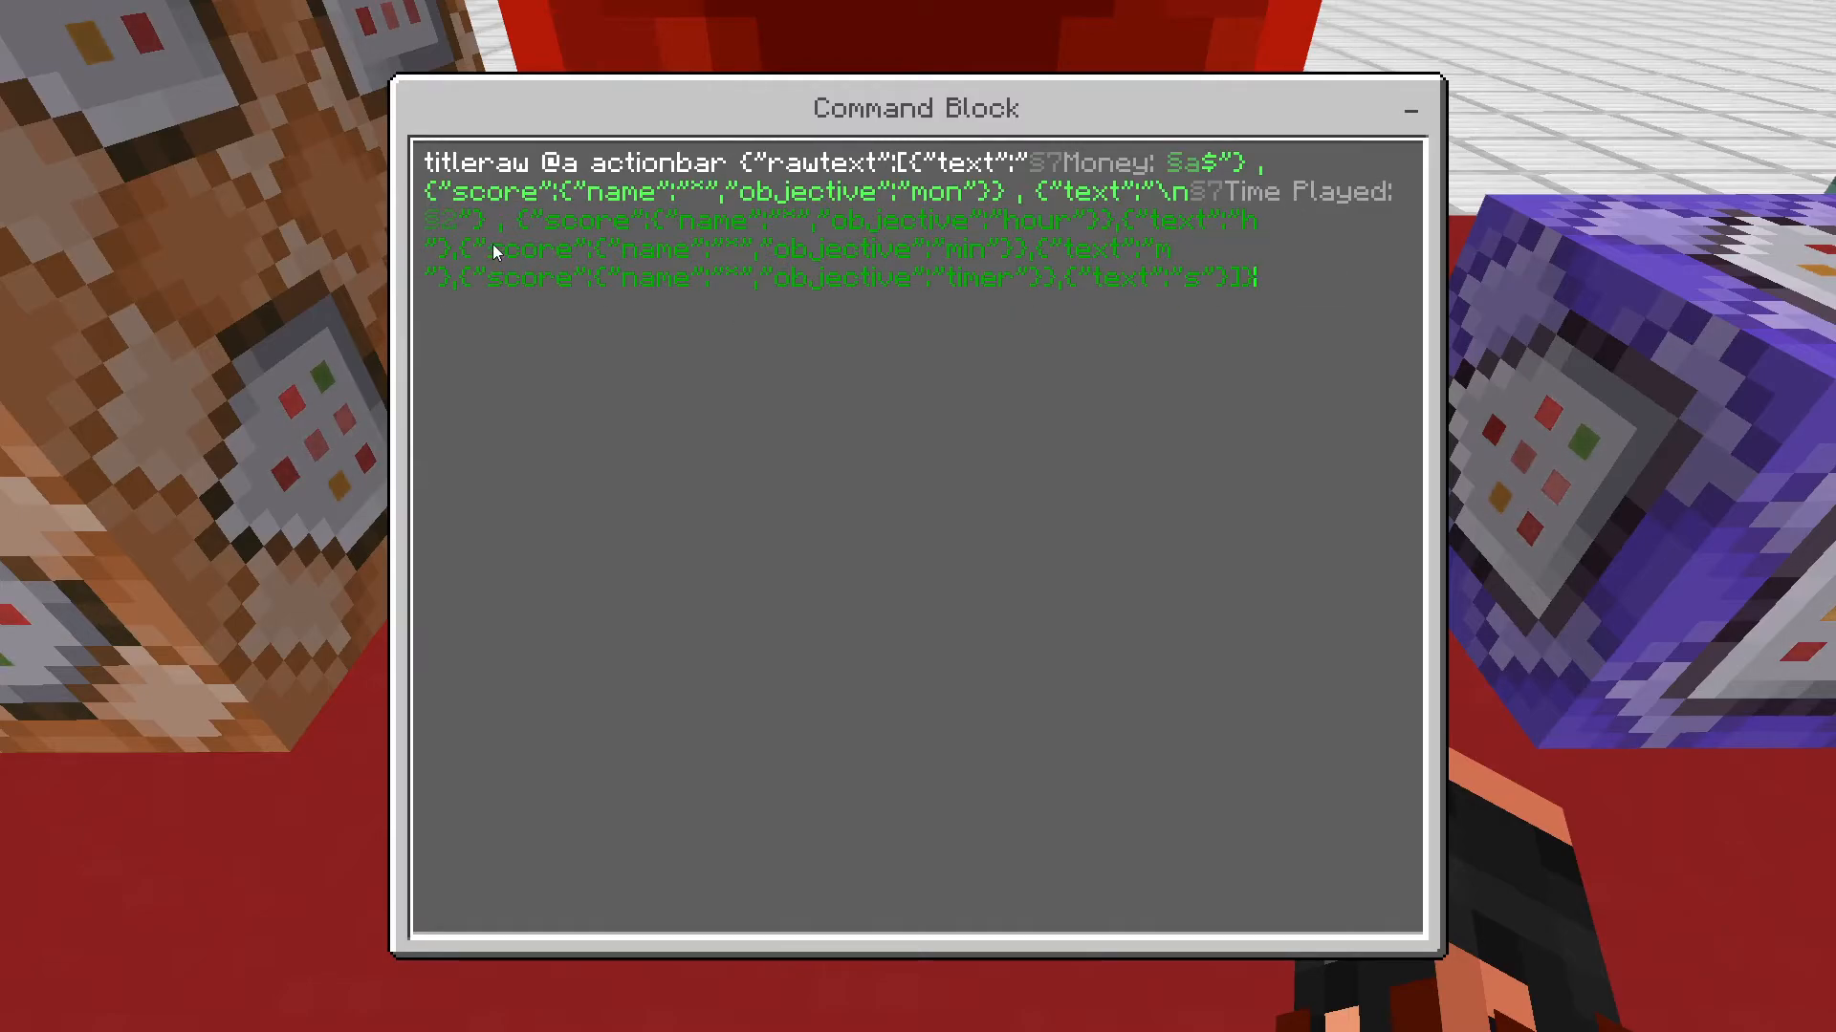
mouse_move(992, 262)
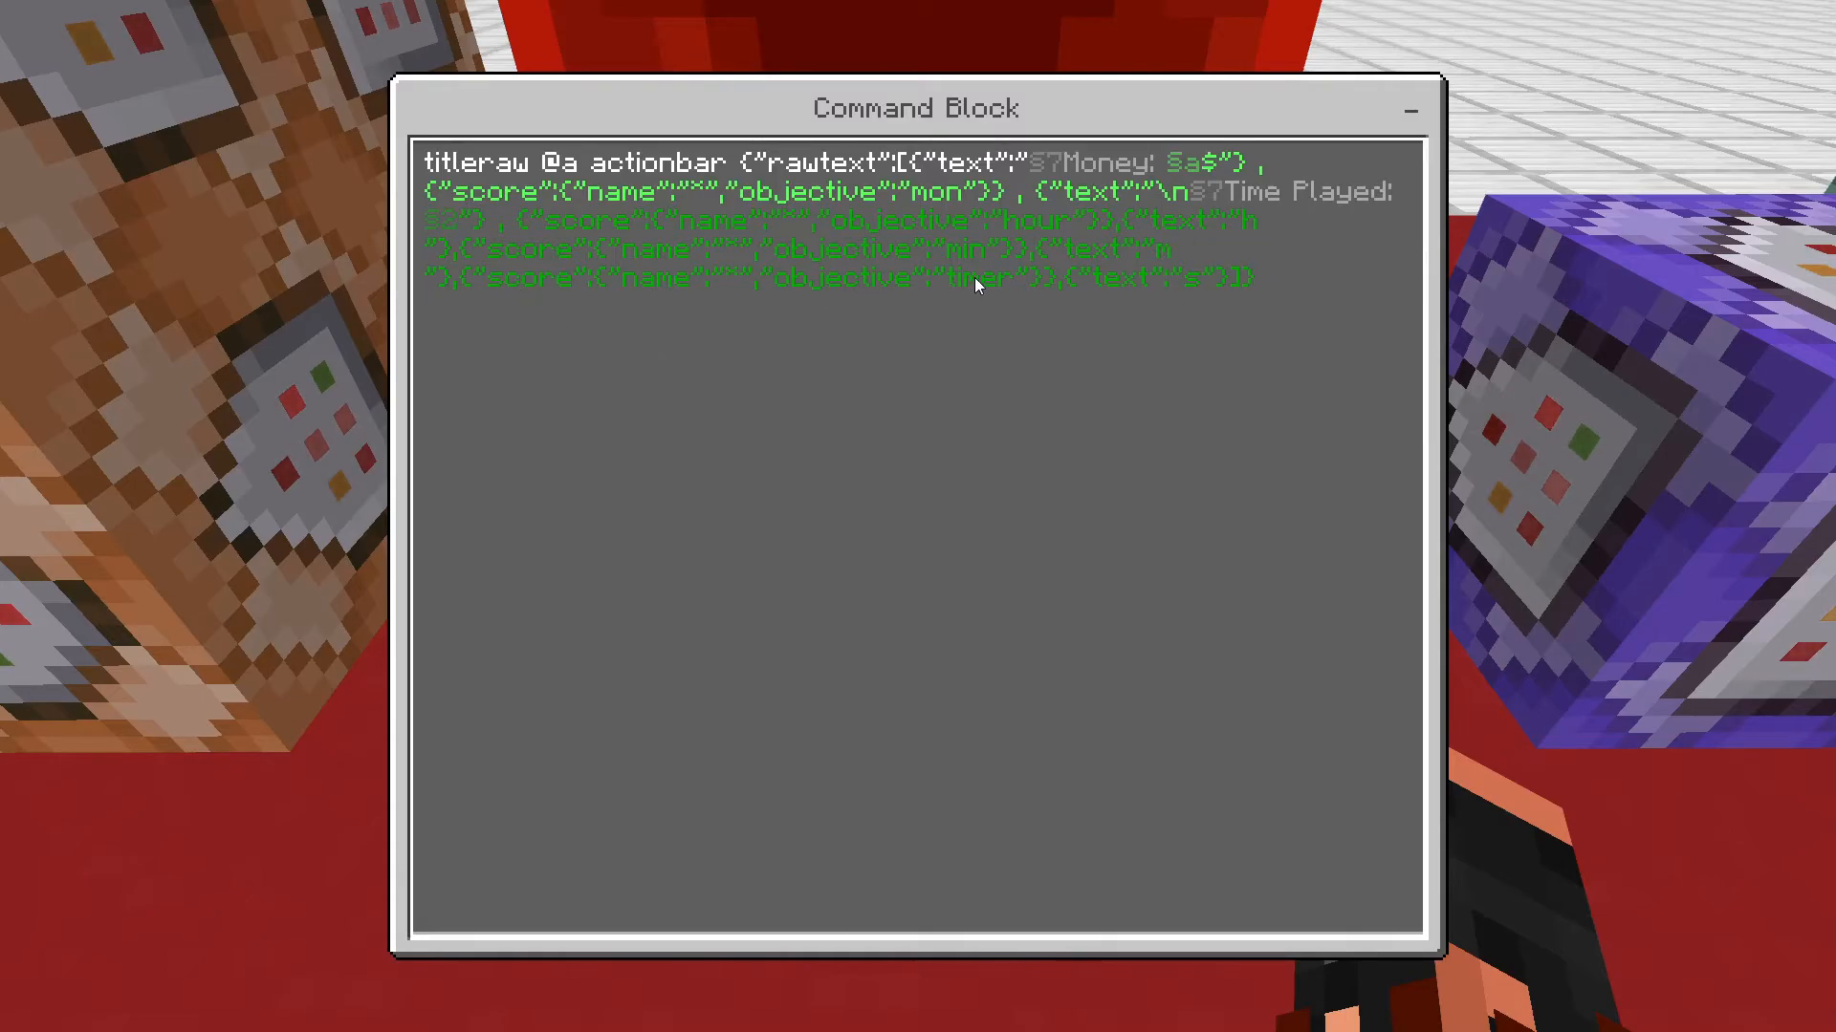
mouse_move(974, 298)
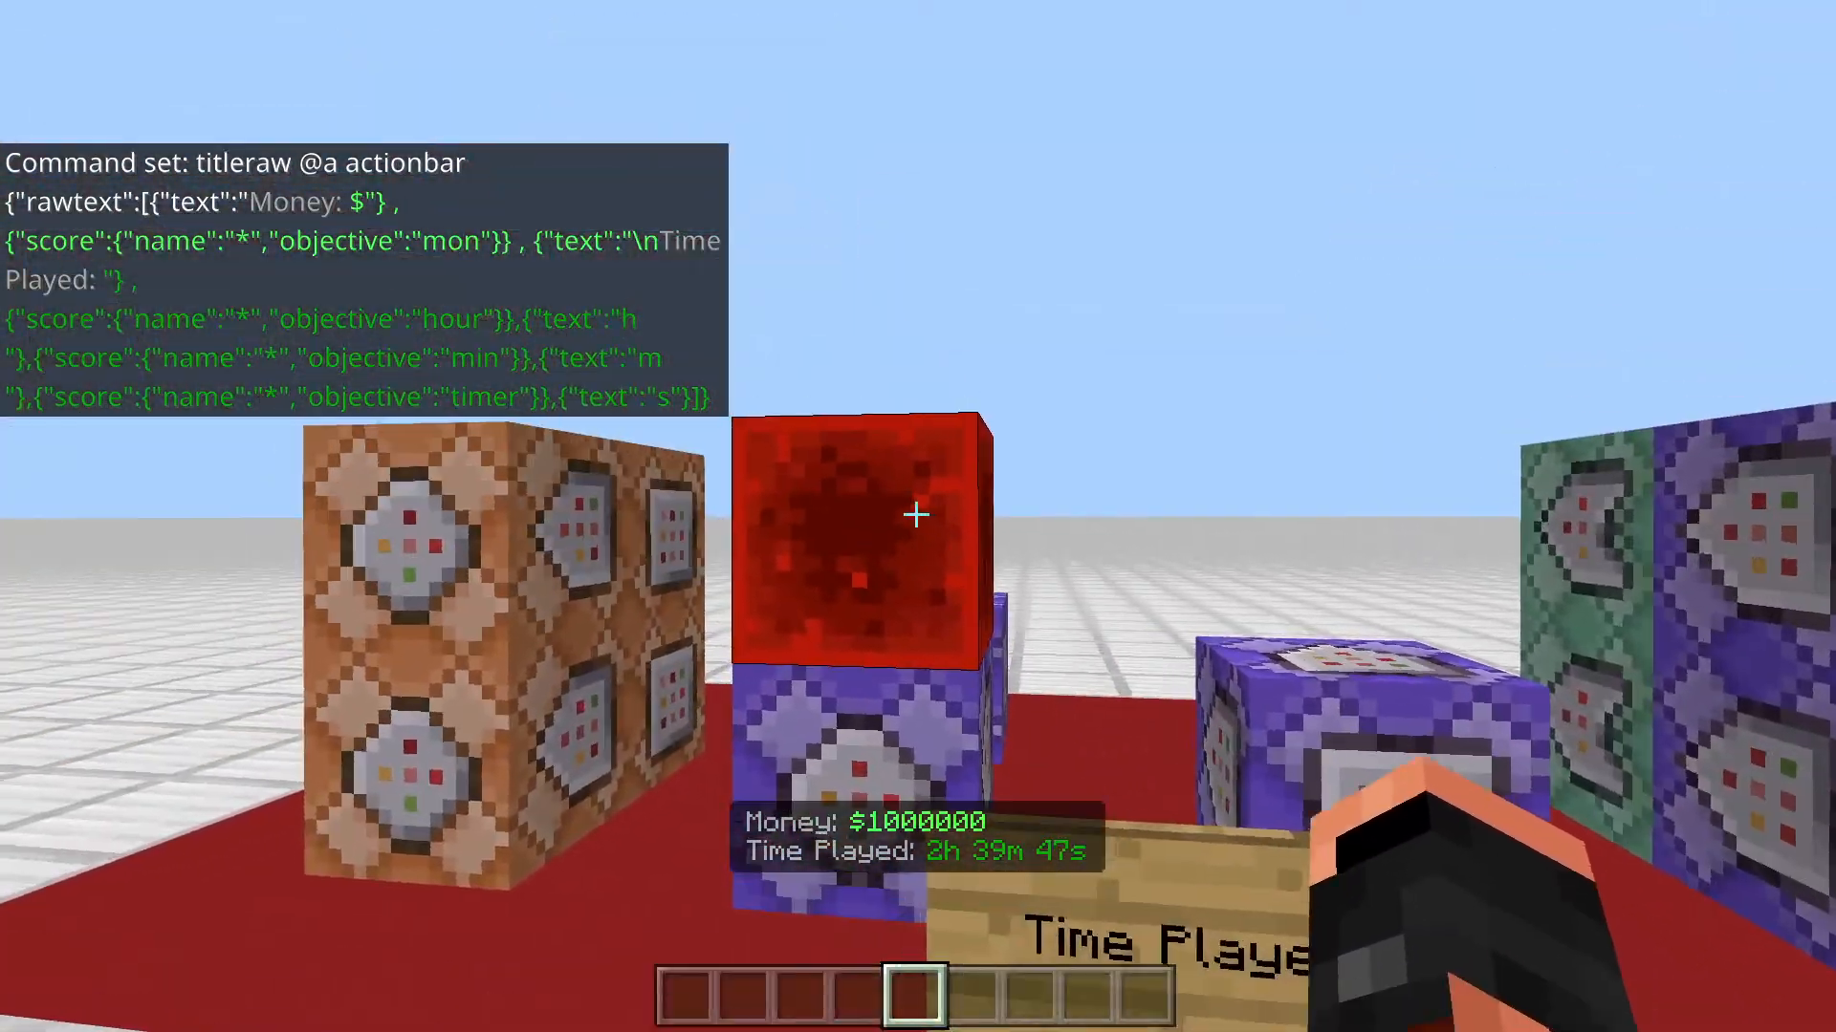
mouse_move(913, 516)
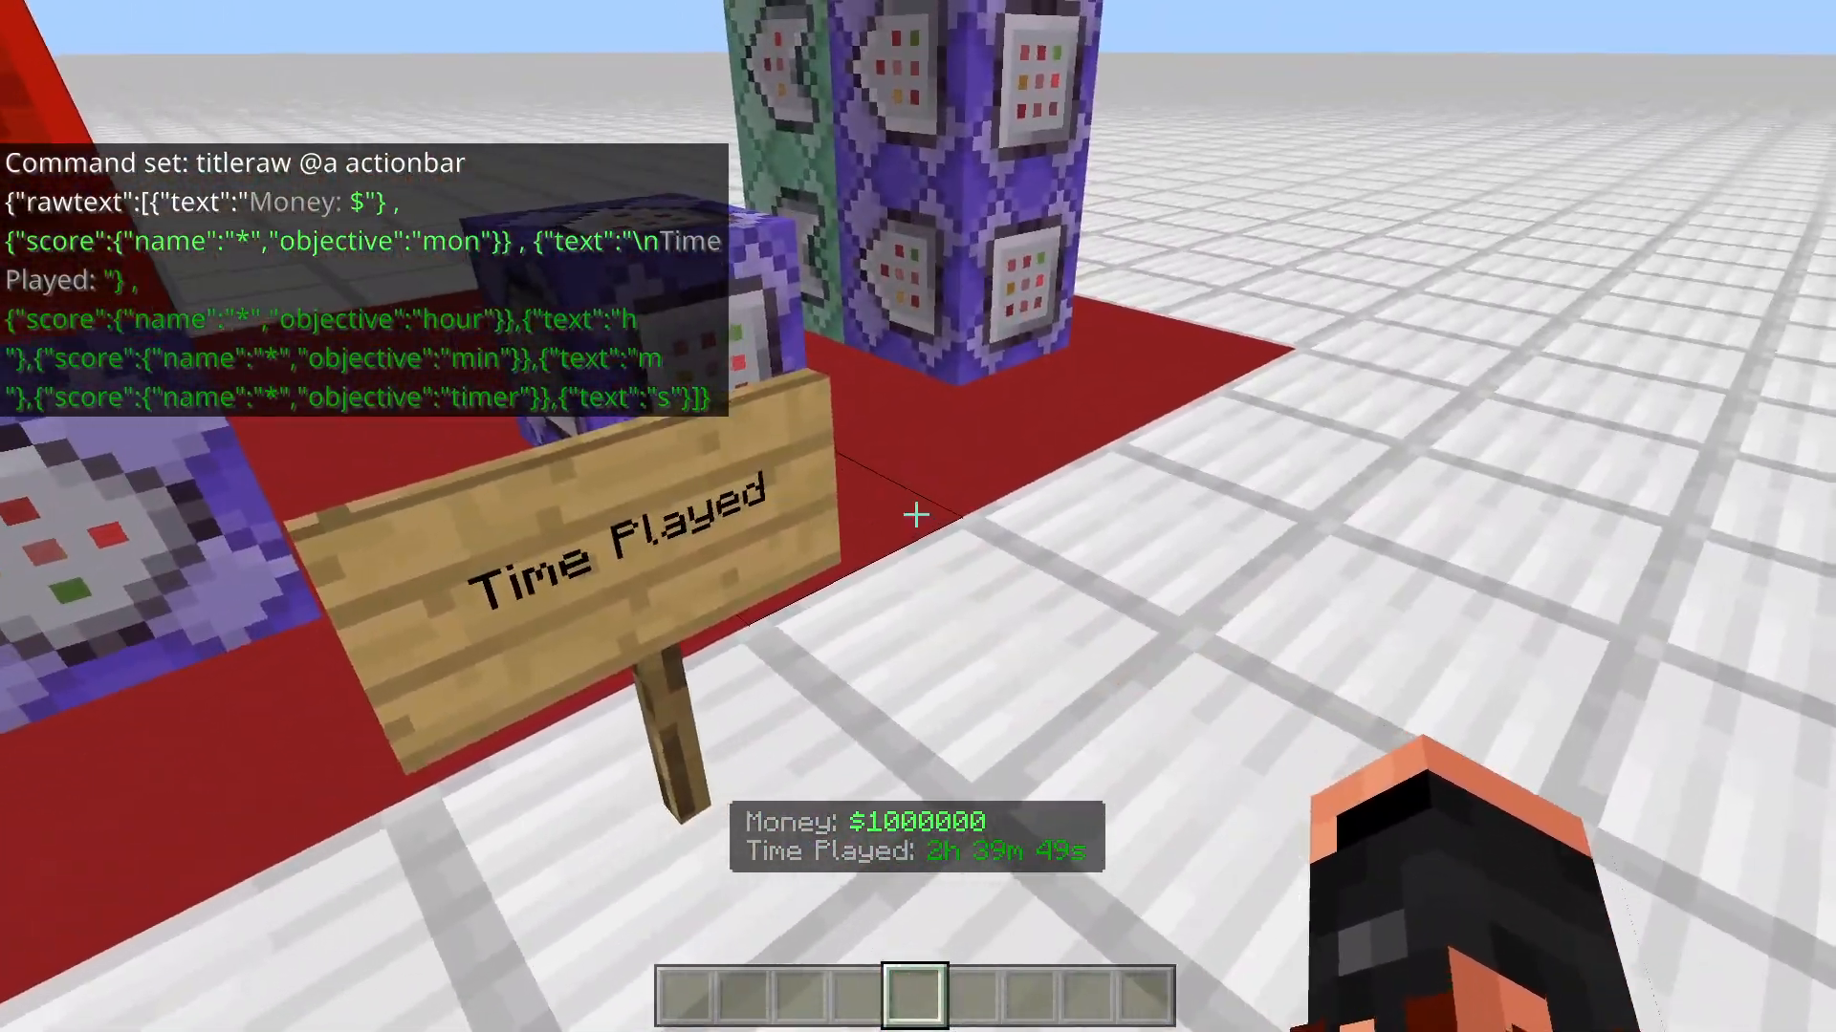